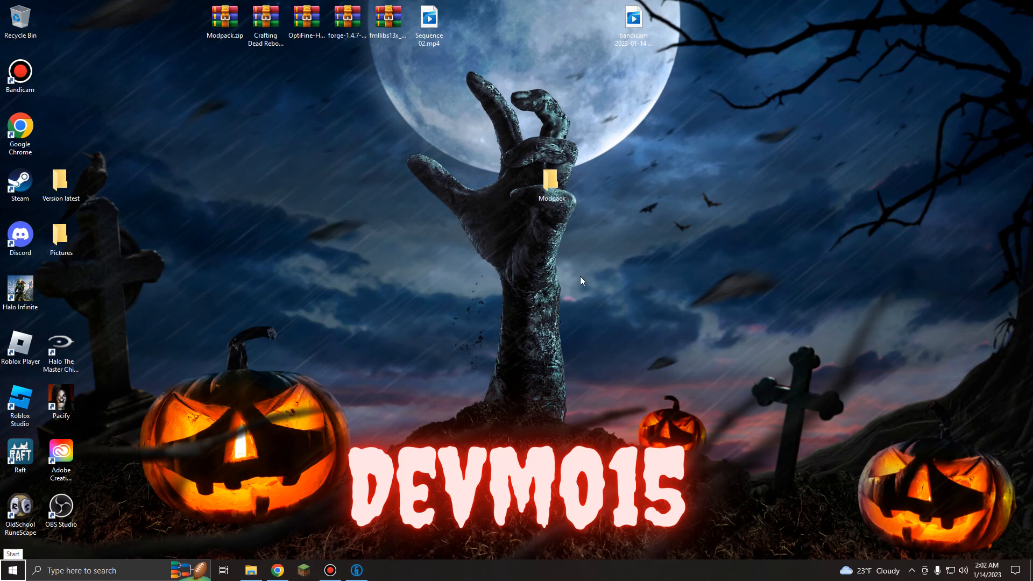
pyautogui.moveTo(570, 272)
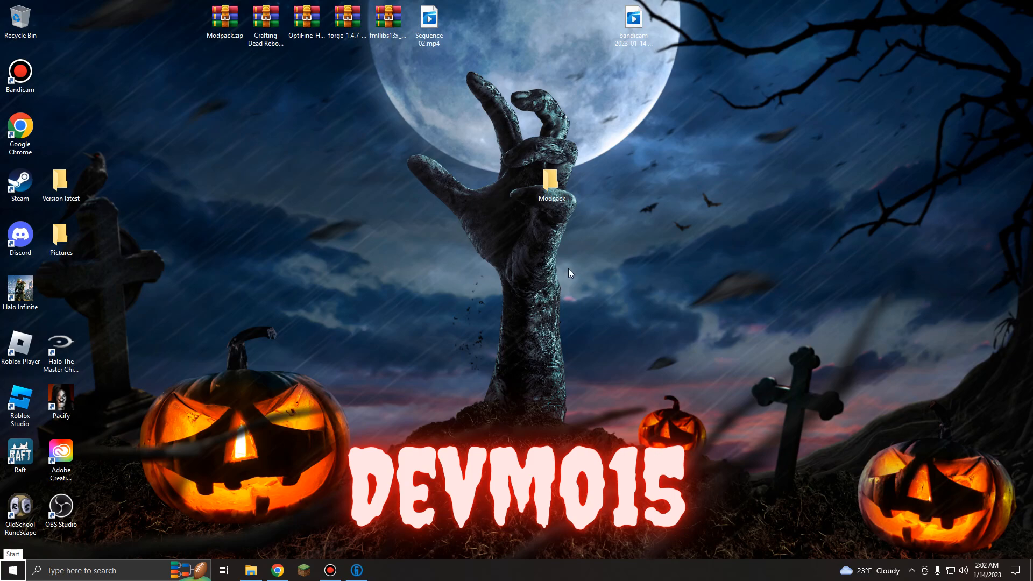
pyautogui.moveTo(600, 230)
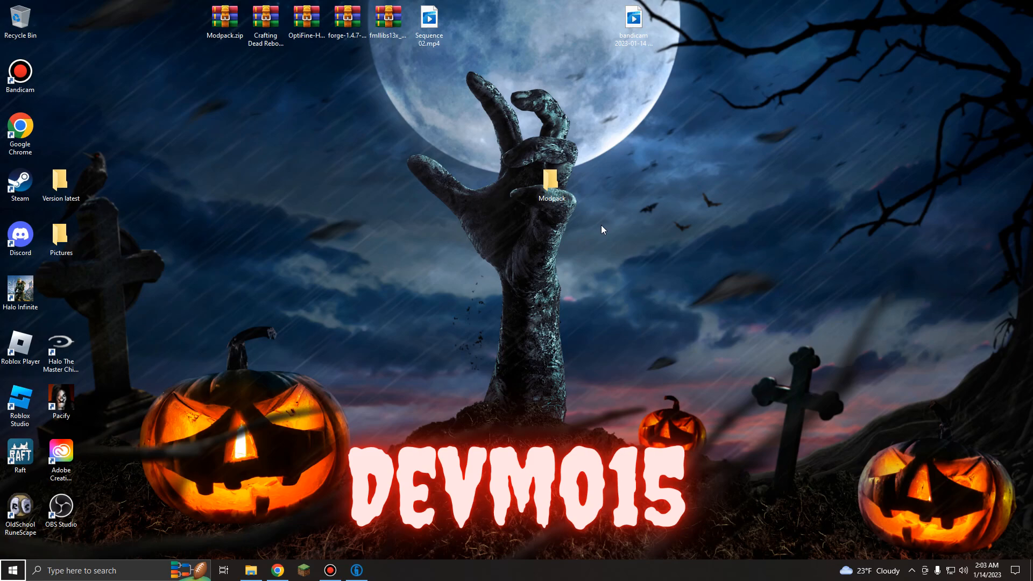
pyautogui.moveTo(599, 239)
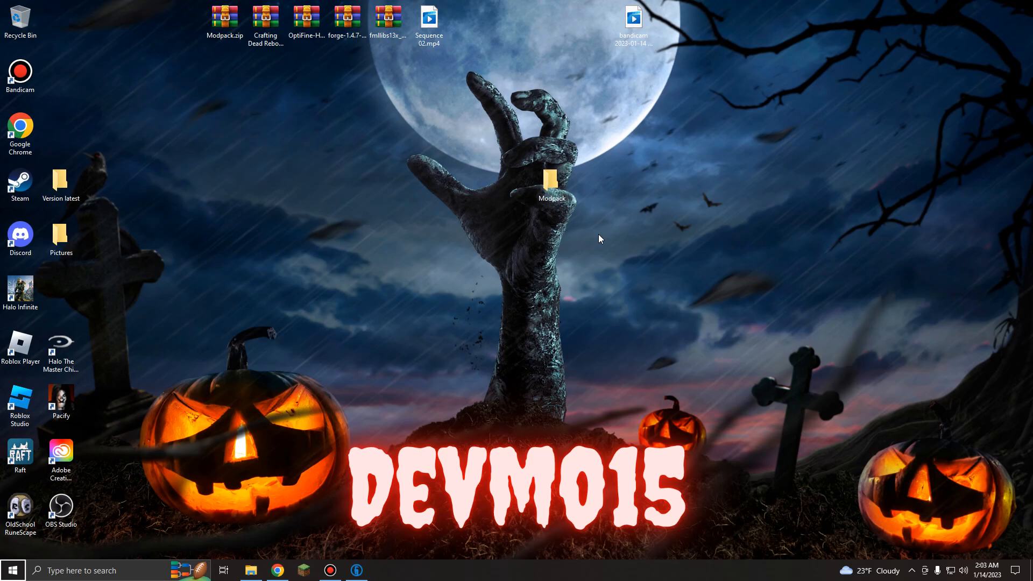
pyautogui.moveTo(532, 309)
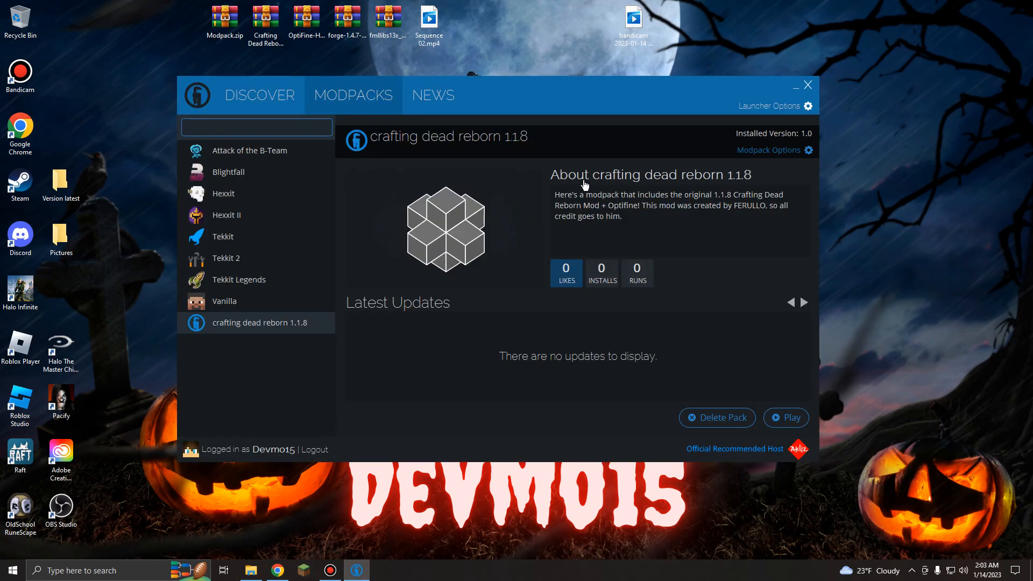
pyautogui.moveTo(704, 187)
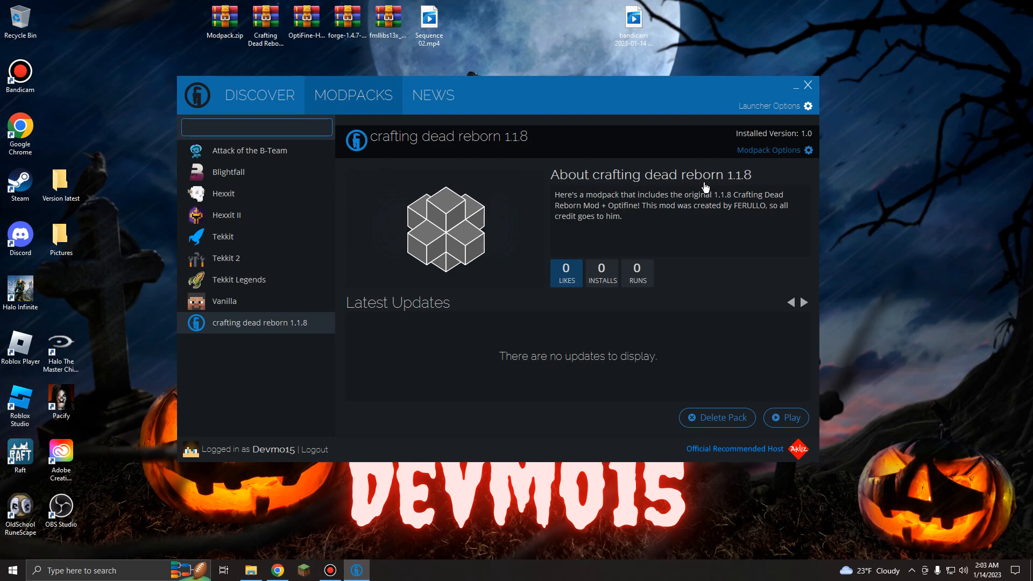
pyautogui.moveTo(697, 186)
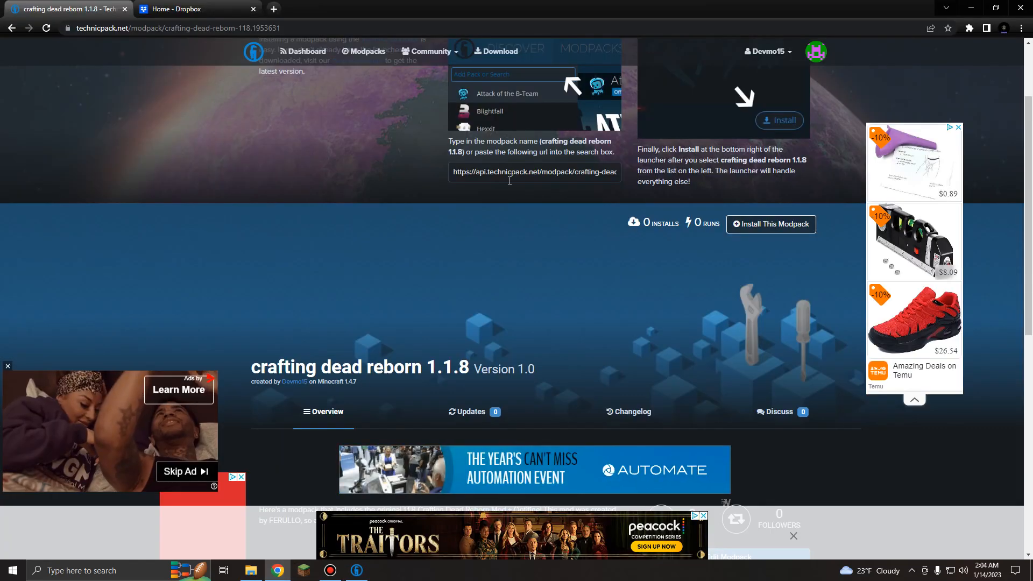
# Select the Crafting Dead Reborn 1.1.8 api install link on technicpack.net for copying
pyautogui.tripleClick(533, 172)
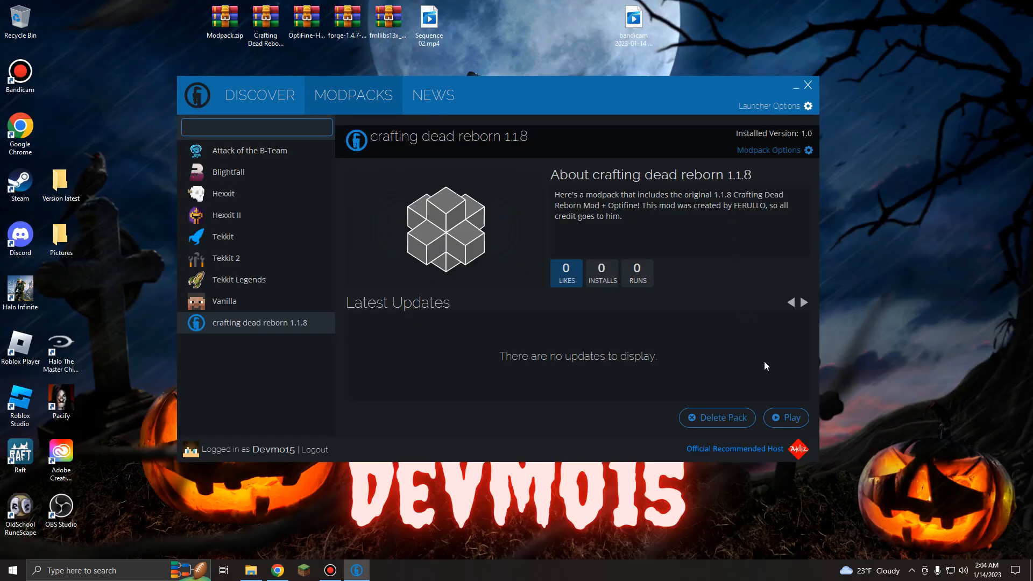
# Play Crafting Dead Reborn 1.1.8, reaching the Minecraft 1.4.7 title screen
pyautogui.click(786, 417)
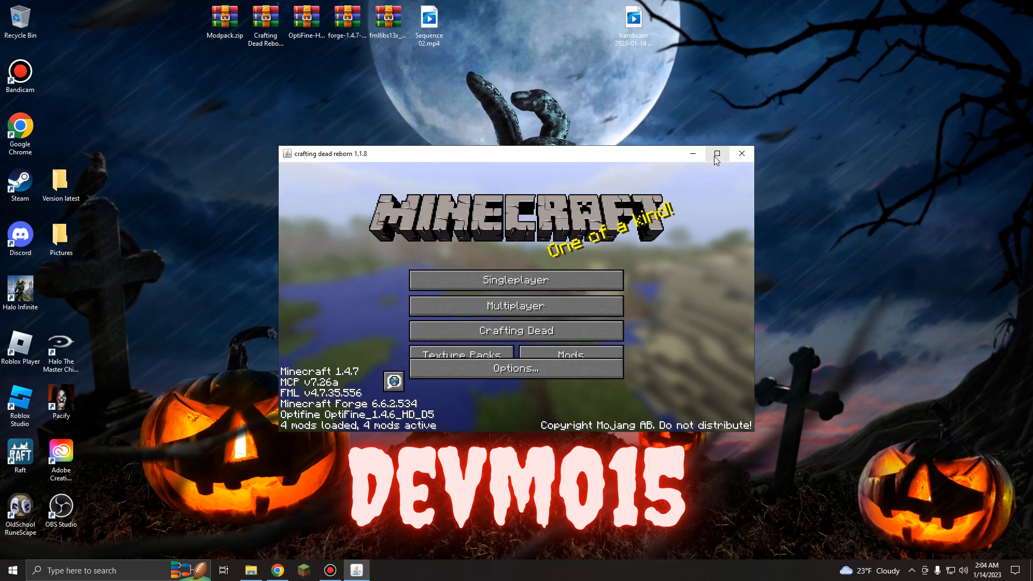
# Maximize Minecraft and create a new singleplayer world with default settings, starting it loading
pyautogui.click(716, 154)
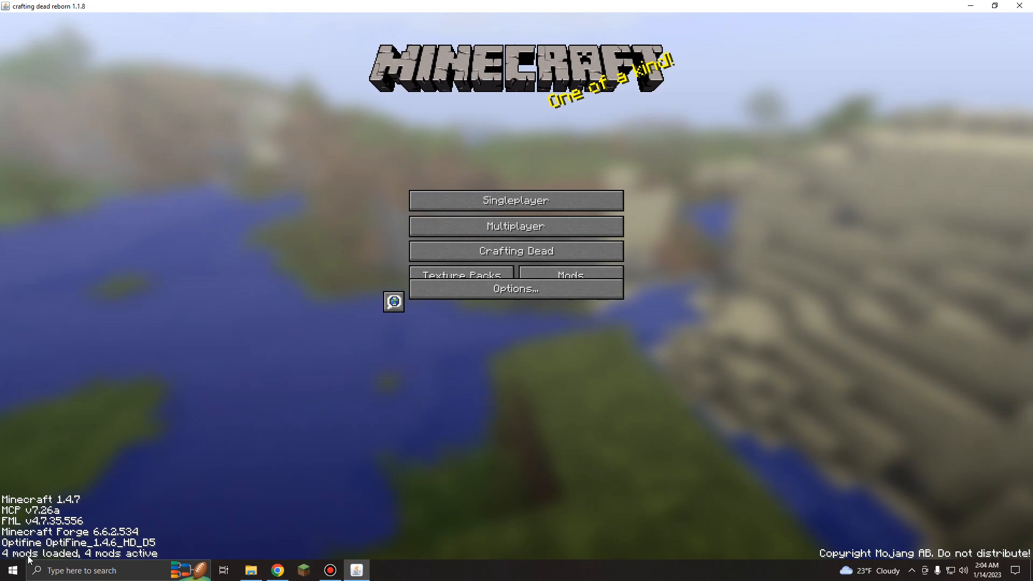
pyautogui.click(515, 200)
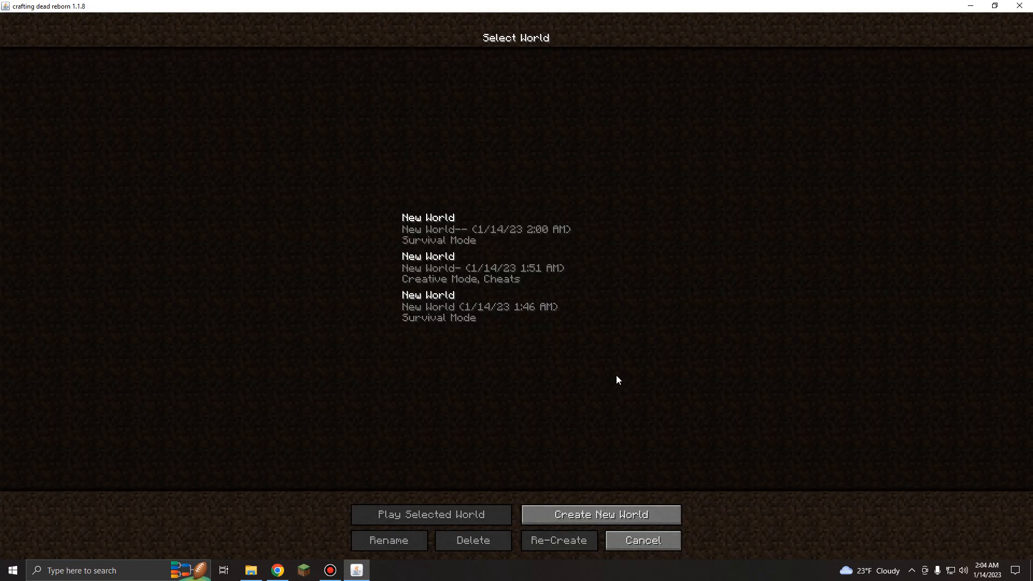
pyautogui.click(599, 514)
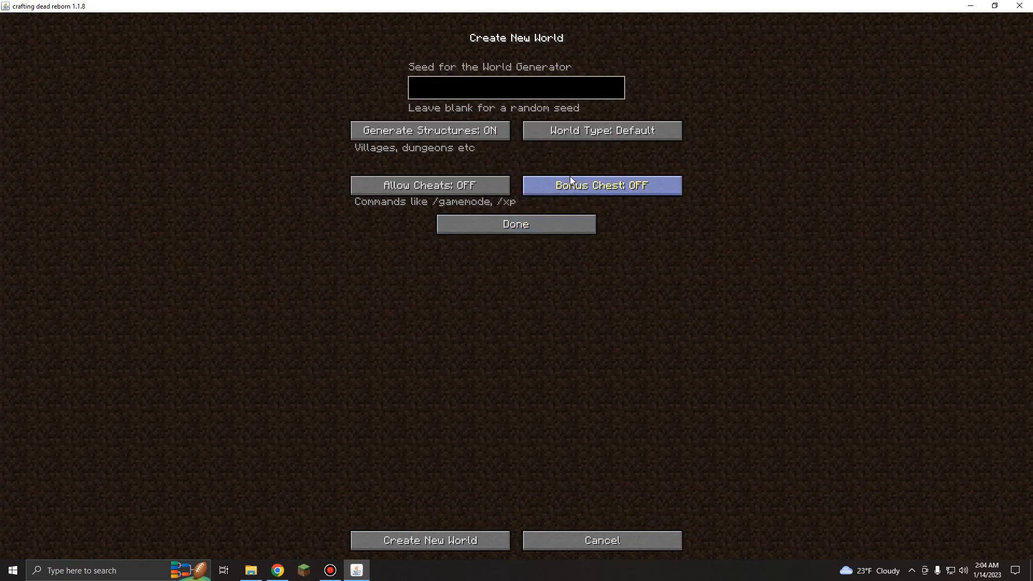
pyautogui.click(600, 130)
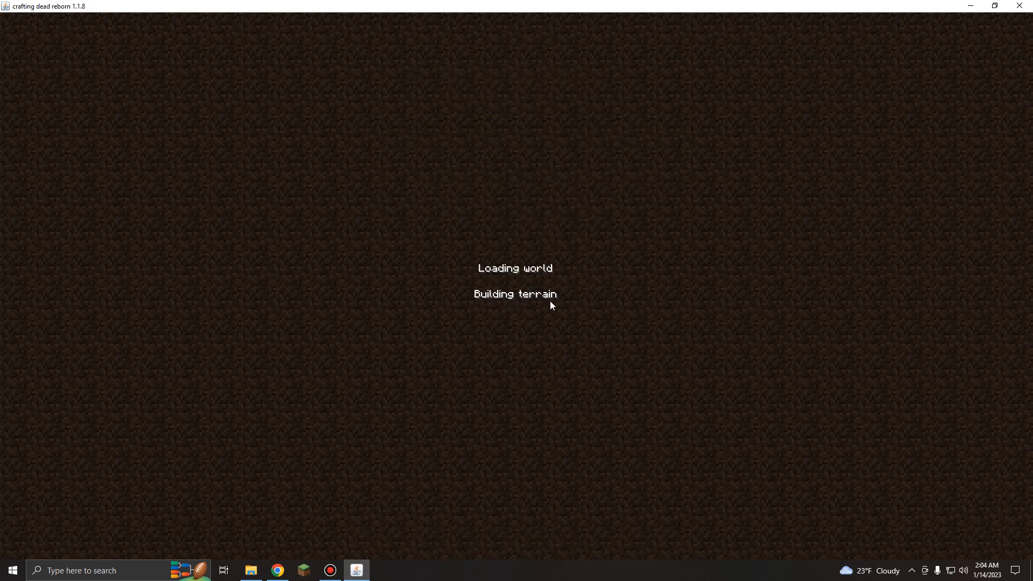
pyautogui.moveTo(462, 269)
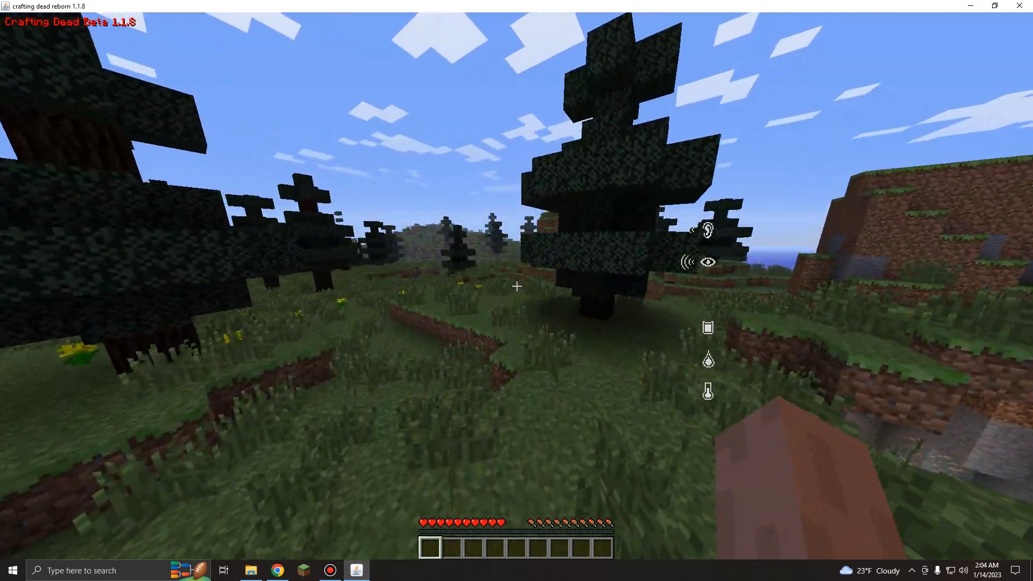
pyautogui.moveTo(515, 286)
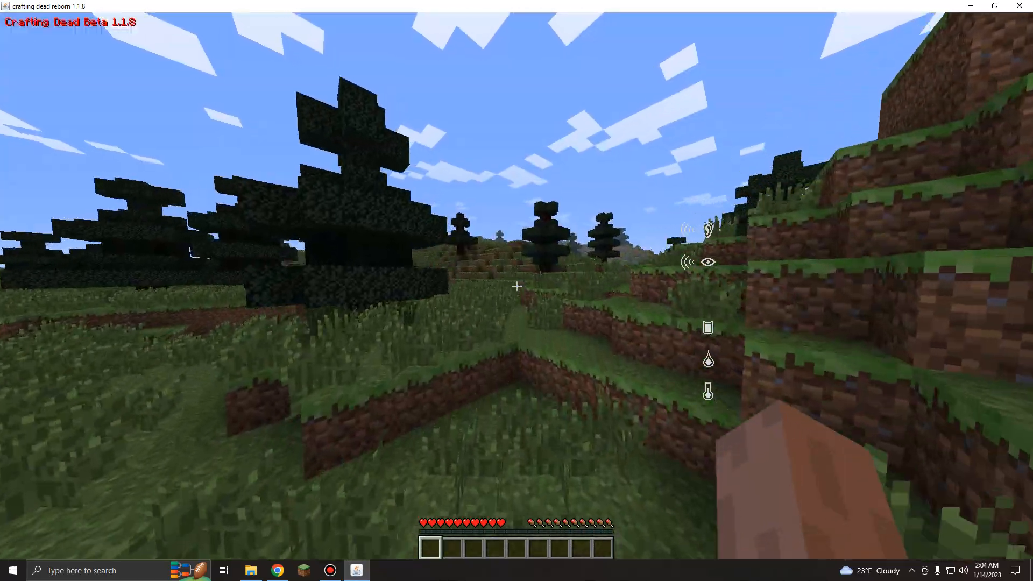
pyautogui.moveTo(516, 285)
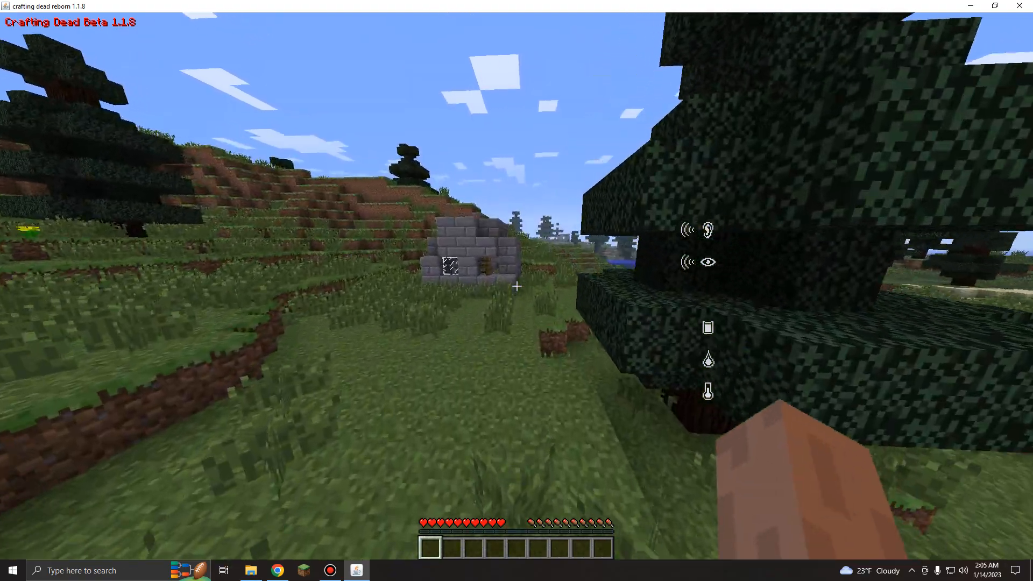
pyautogui.moveTo(516, 286)
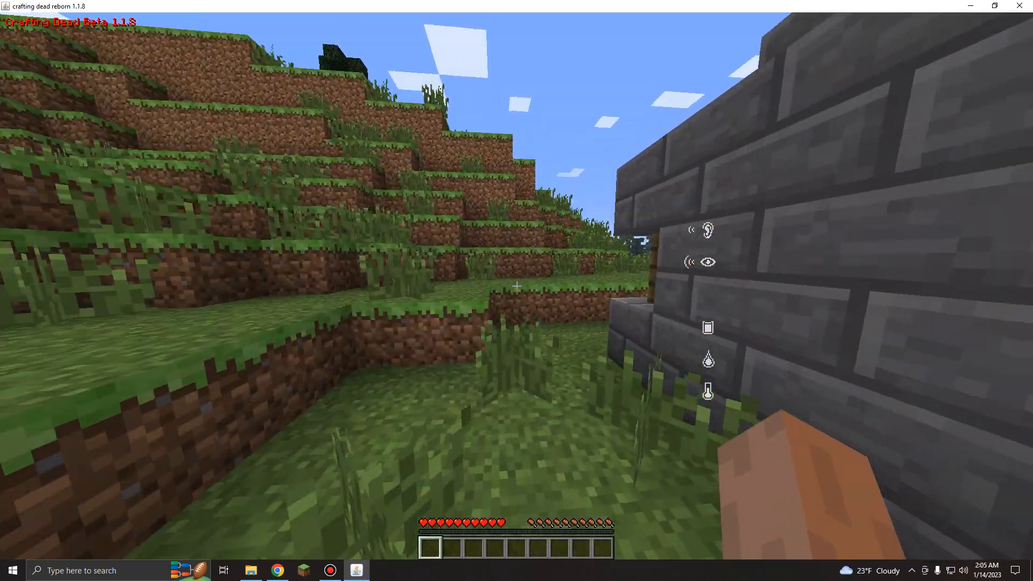
pyautogui.moveTo(516, 285)
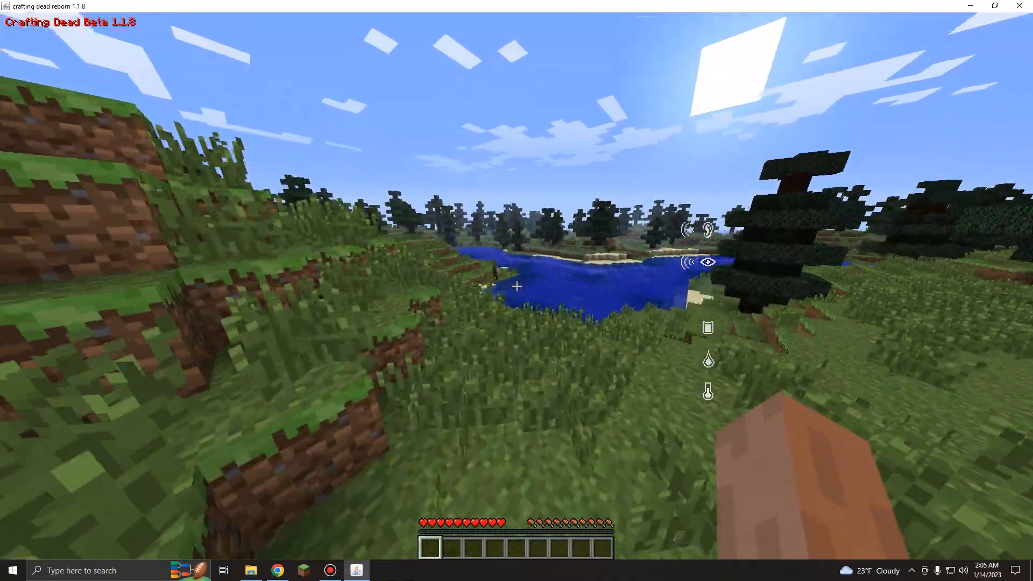
pyautogui.moveTo(516, 286)
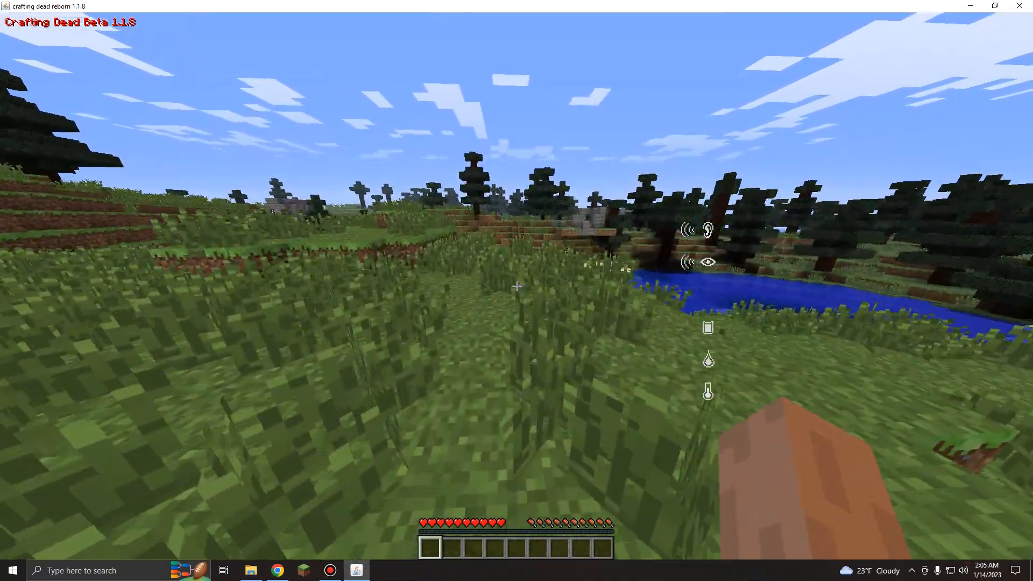
pyautogui.moveTo(516, 286)
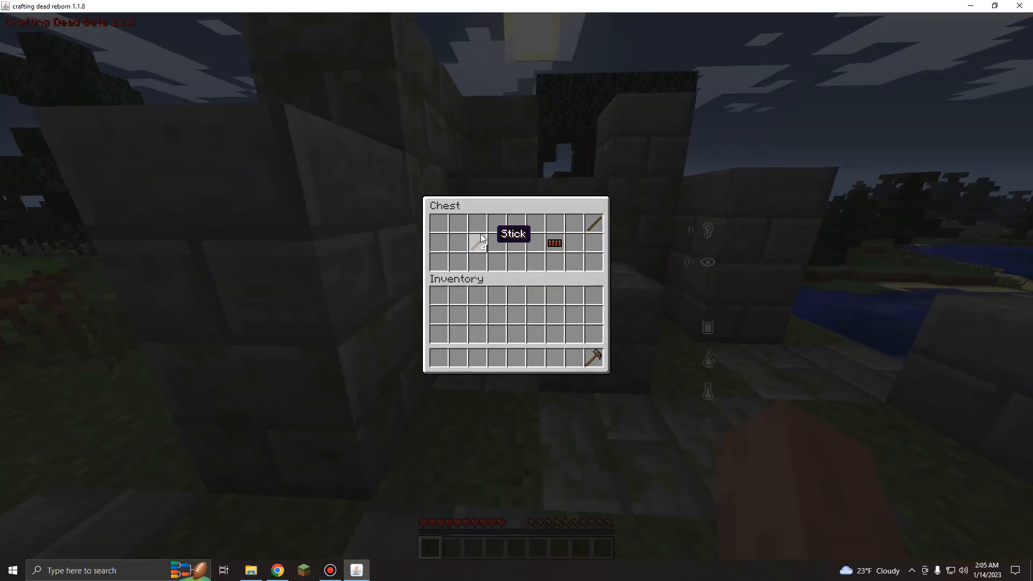
# Close the looted chest and return to the world outside the ruin
pyautogui.press('Escape')
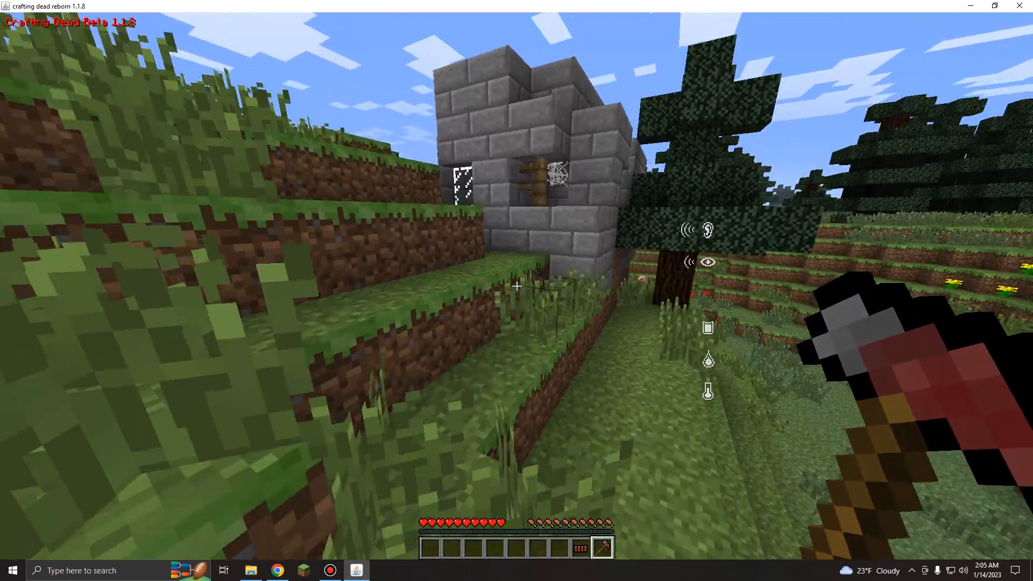
pyautogui.moveTo(516, 285)
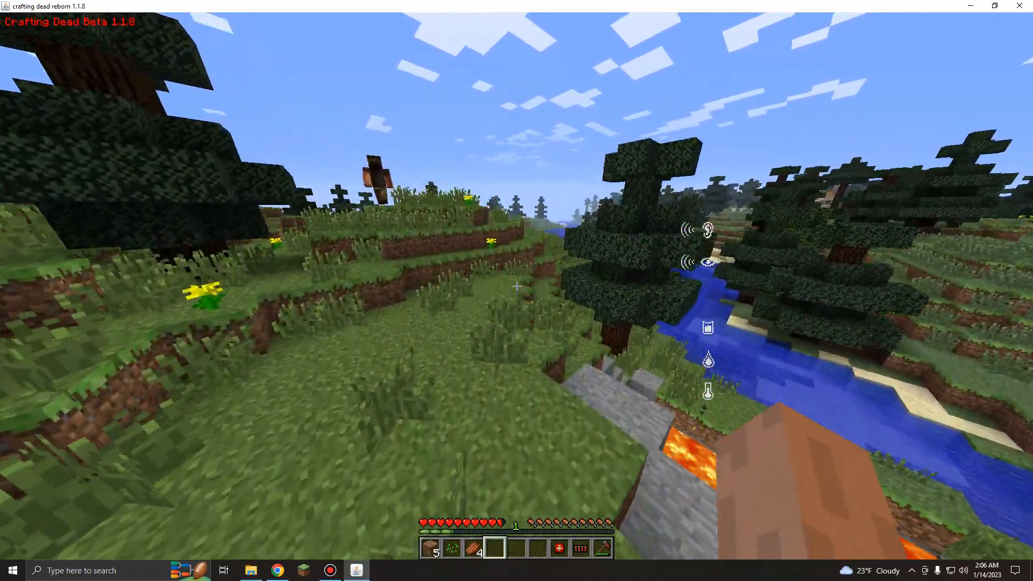
pyautogui.moveTo(516, 286)
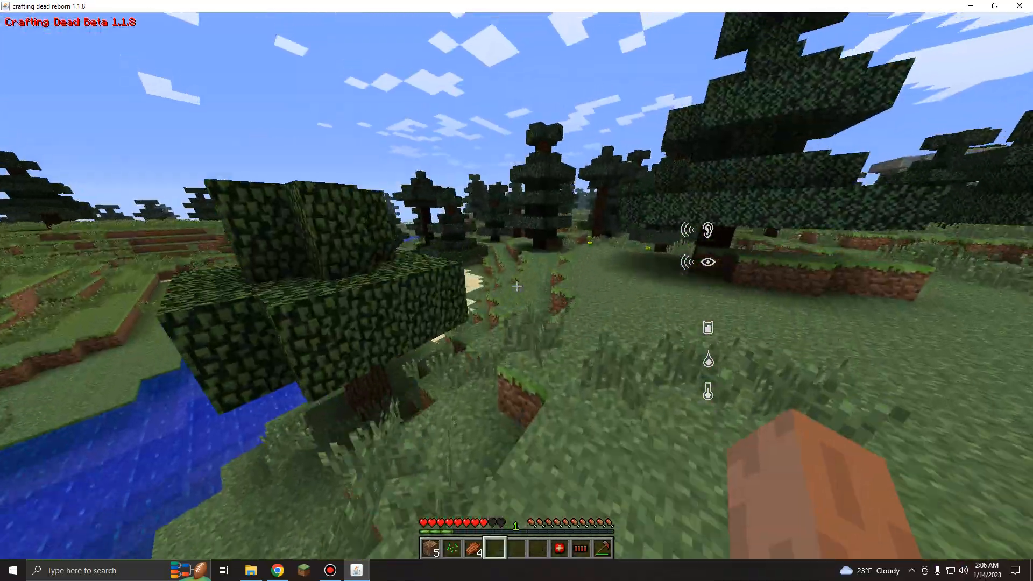
pyautogui.moveTo(517, 286)
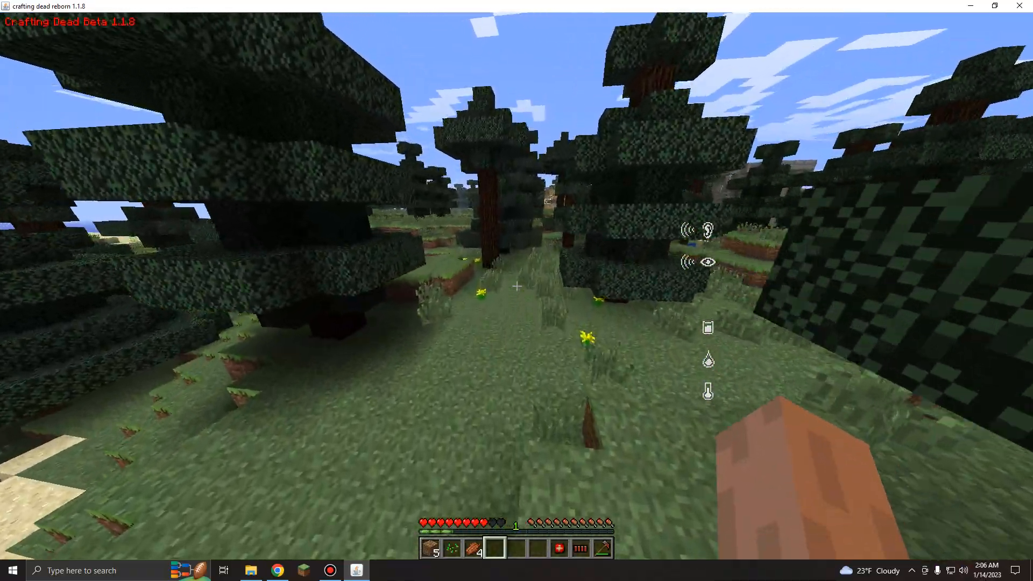